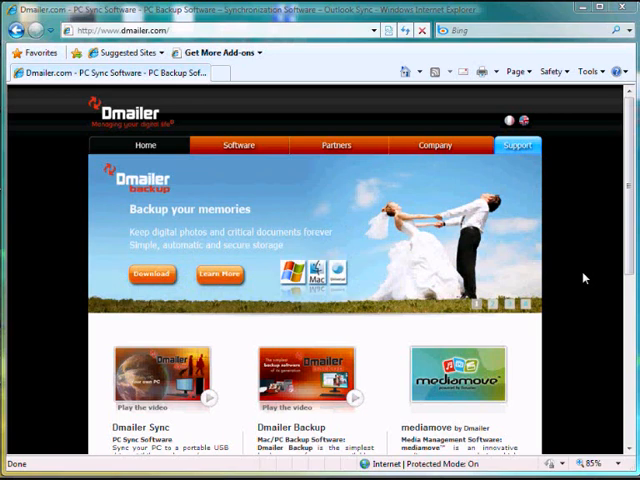
pyautogui.moveTo(572, 278)
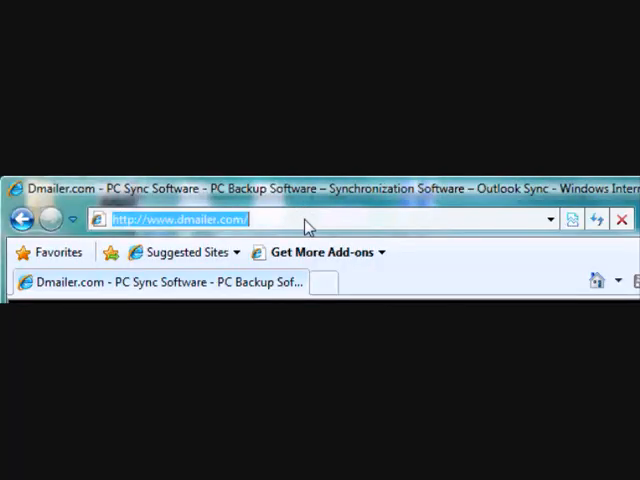
pyautogui.write('w')
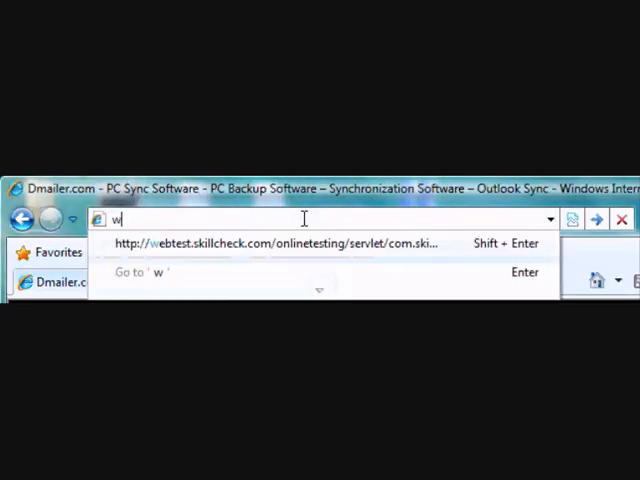
pyautogui.write('ww.dm')
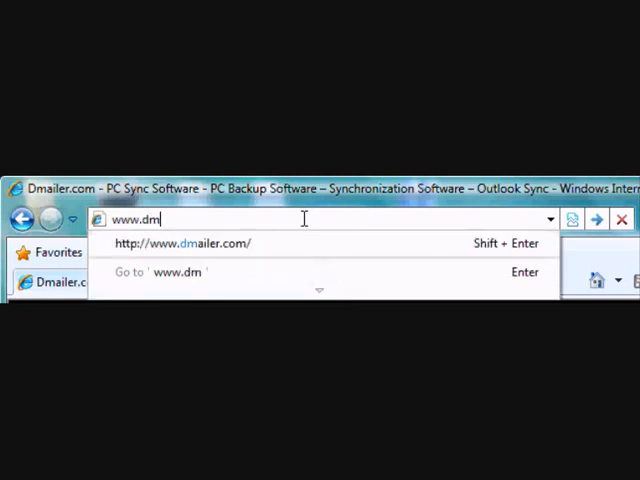
pyautogui.write('ailer.com/')
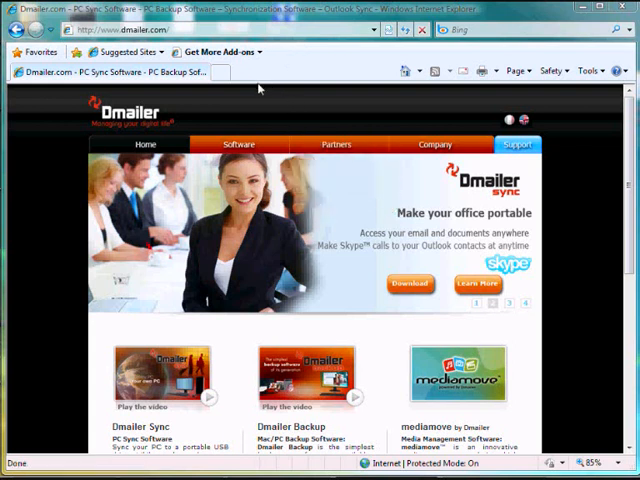
pyautogui.moveTo(238, 144)
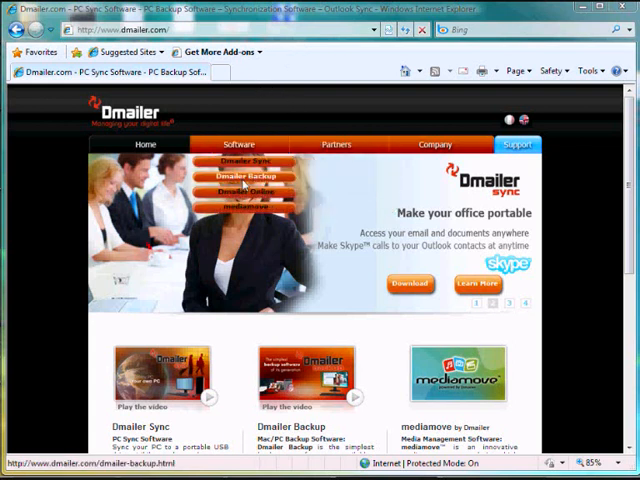
pyautogui.click(260, 176)
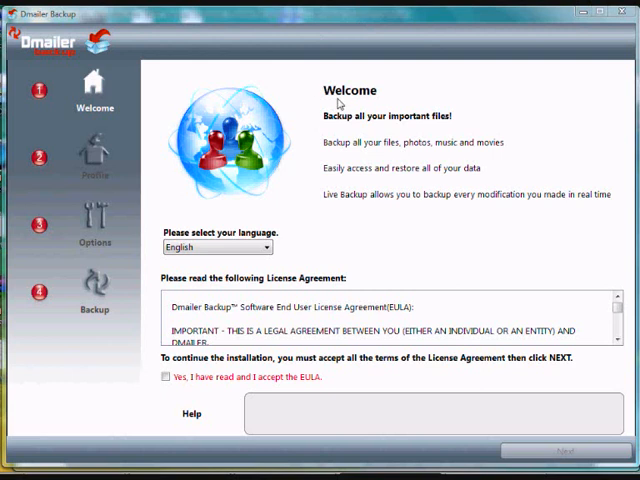
pyautogui.moveTo(356, 160)
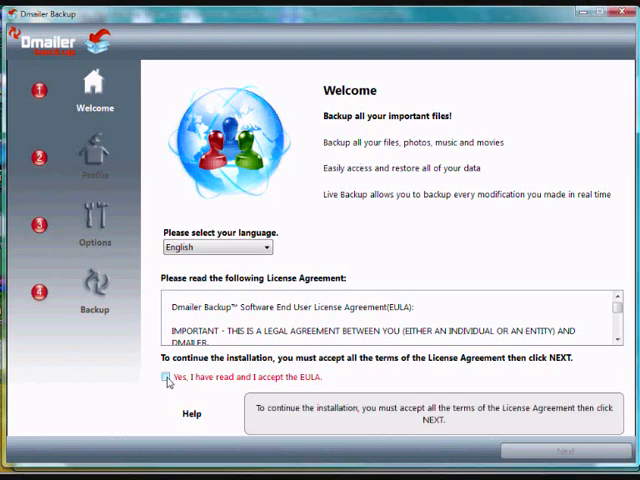
# Step: Accept the EULA and continue past the Welcome step
pyautogui.click(168, 378)
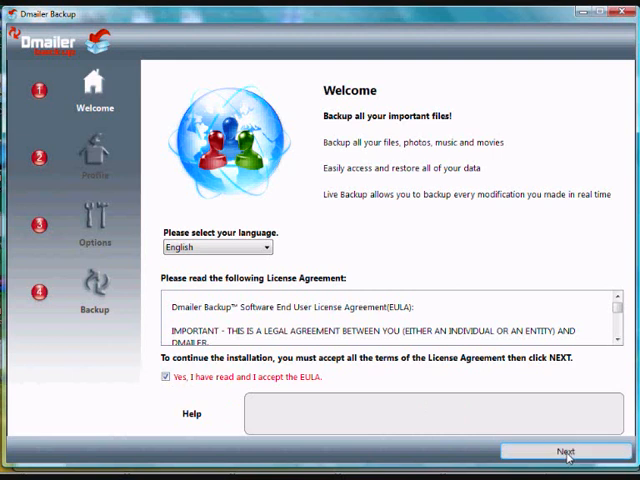
pyautogui.click(566, 452)
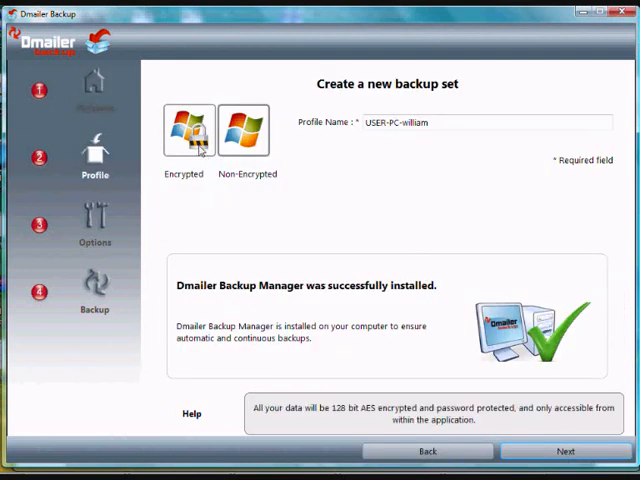
# Step: Create an Encrypted backup set with a password entered and confirmed, then continue
pyautogui.click(184, 130)
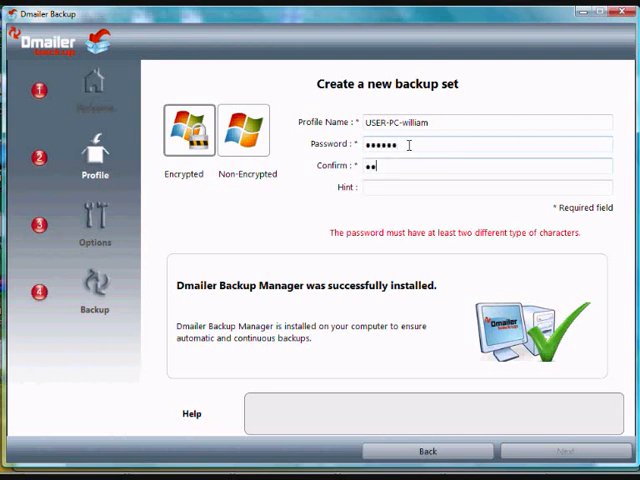
pyautogui.write('••••')
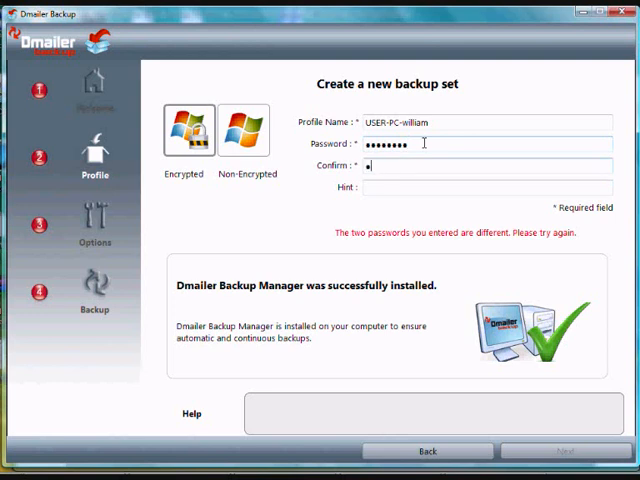
pyautogui.write('••••••••')
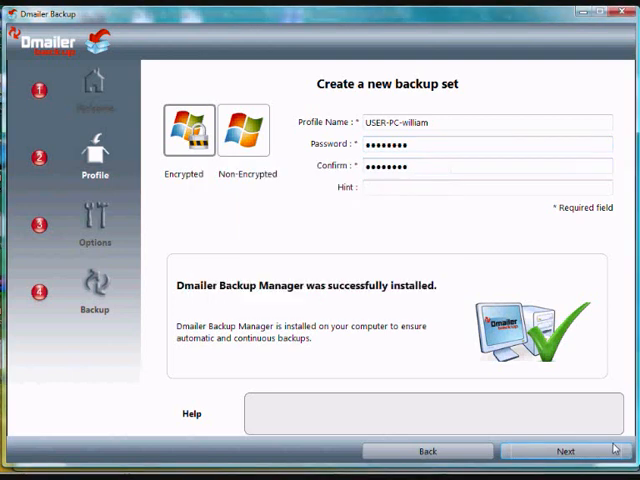
pyautogui.click(564, 450)
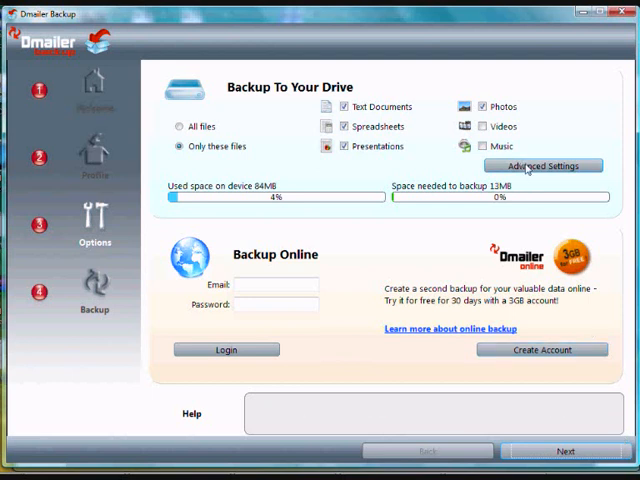
pyautogui.moveTo(464, 208)
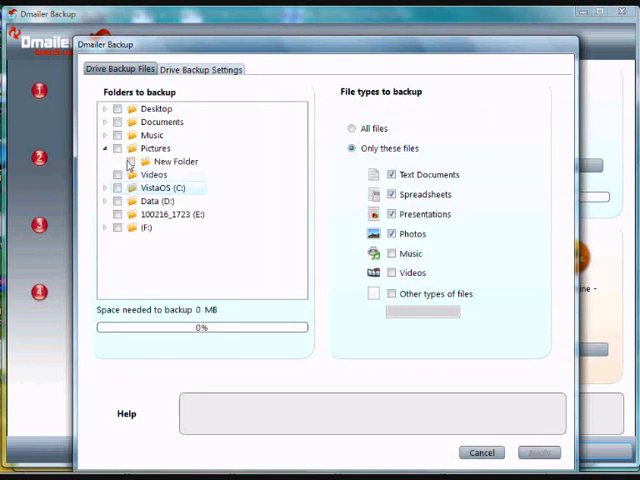
# Step: Include New Folder under Pictures, review the Drive Backup Settings, and apply the advanced settings
pyautogui.click(132, 160)
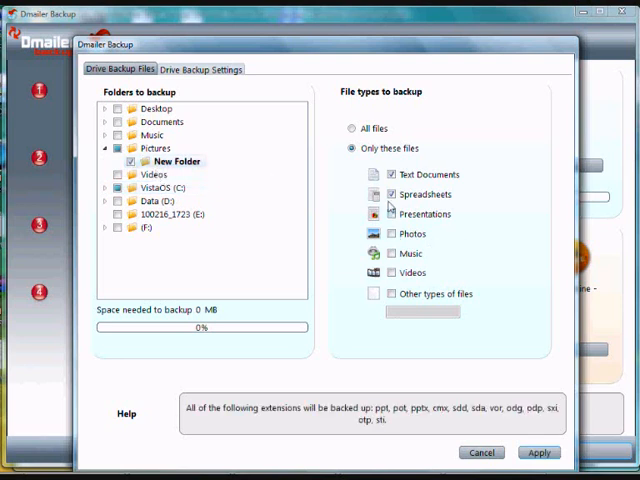
pyautogui.click(392, 196)
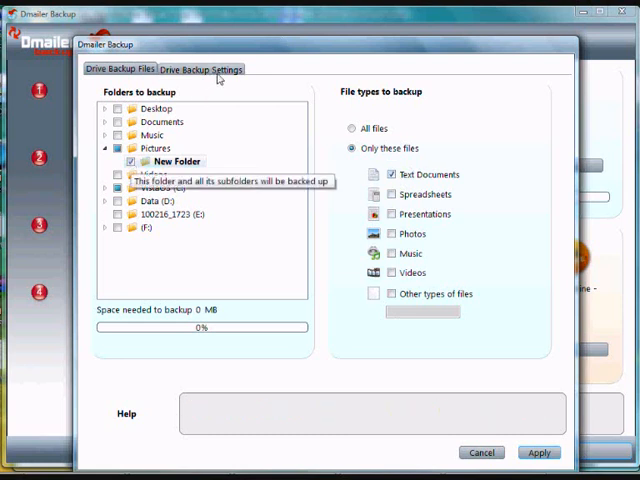
pyautogui.click(202, 68)
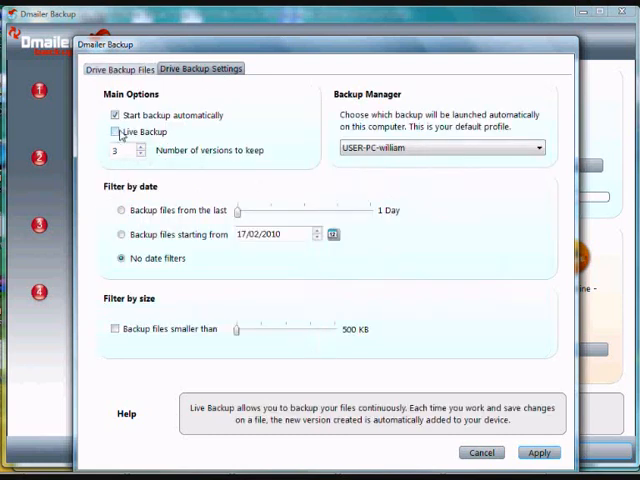
pyautogui.click(114, 132)
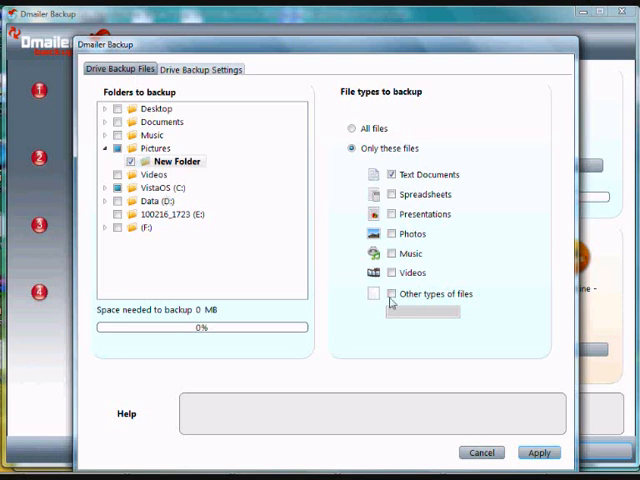
pyautogui.click(538, 452)
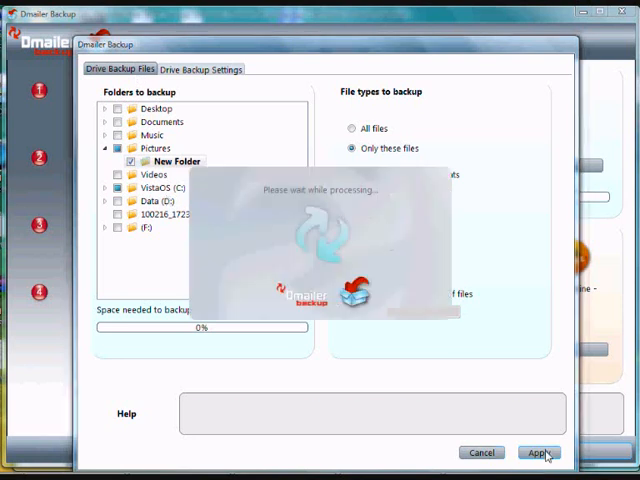
pyautogui.click(538, 452)
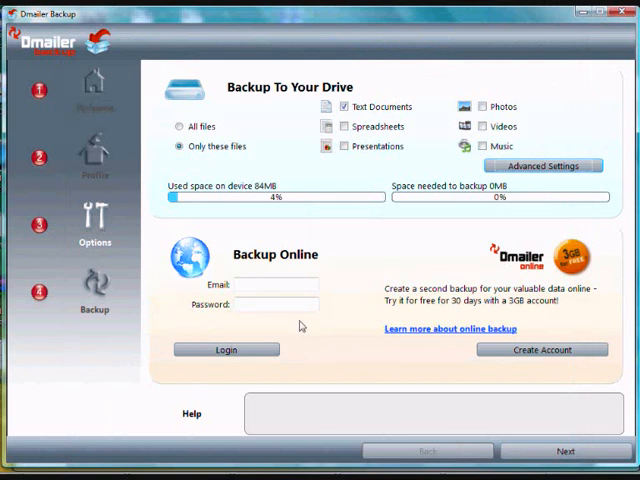
pyautogui.moveTo(352, 270)
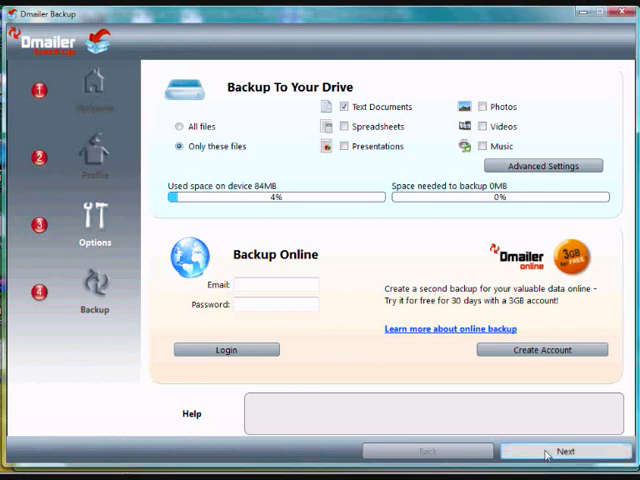
# Step: Start the backup of only Text Documents to the USB drive and let it finish
pyautogui.click(564, 452)
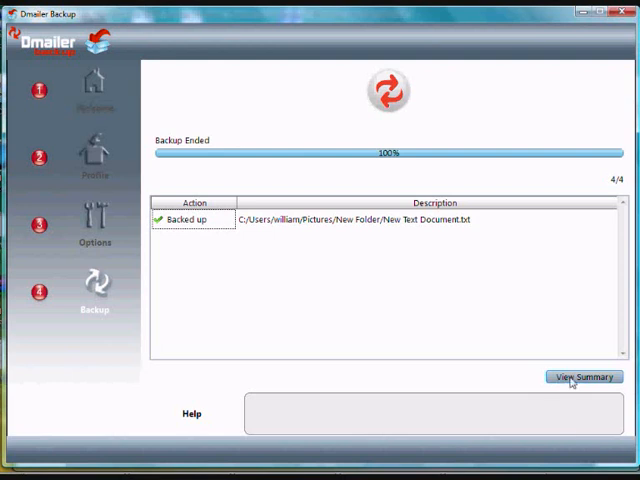
# Step: View the summary of the finished backup from the Backup Ended window
pyautogui.click(582, 376)
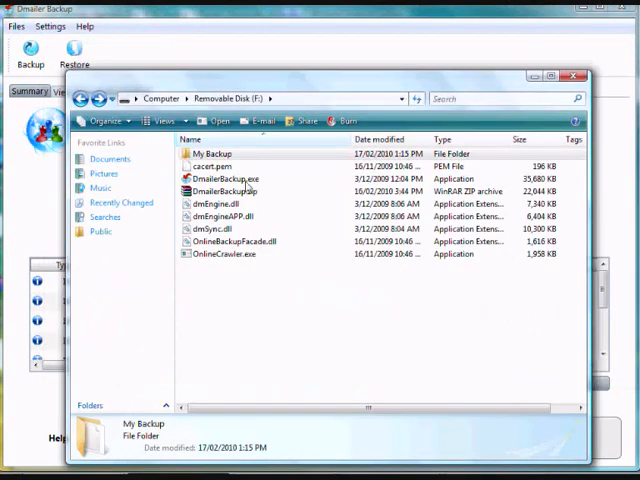
# Step: Browse My Backup > PC folder > FILES1 > 00000000 on the USB drive and try opening the encrypted 48-byte file
pyautogui.doubleClick(200, 152)
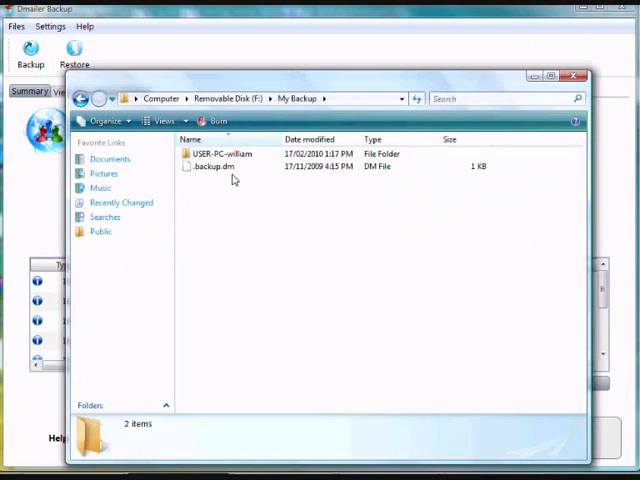
pyautogui.click(220, 152)
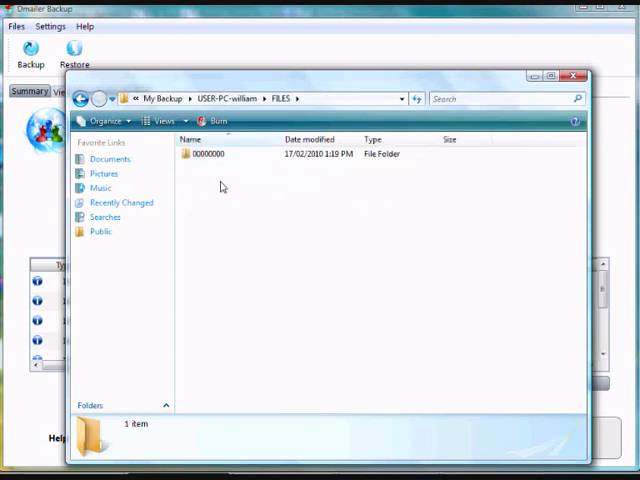
pyautogui.doubleClick(208, 154)
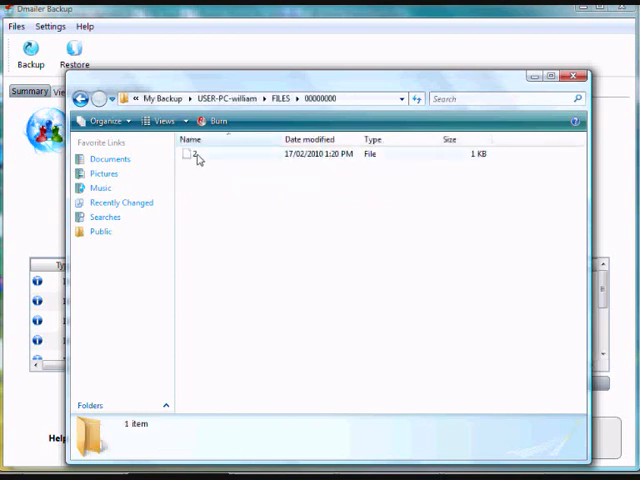
pyautogui.click(196, 156)
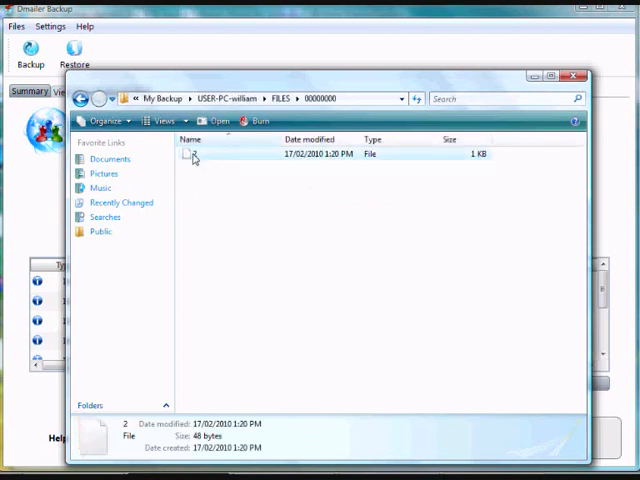
pyautogui.doubleClick(196, 158)
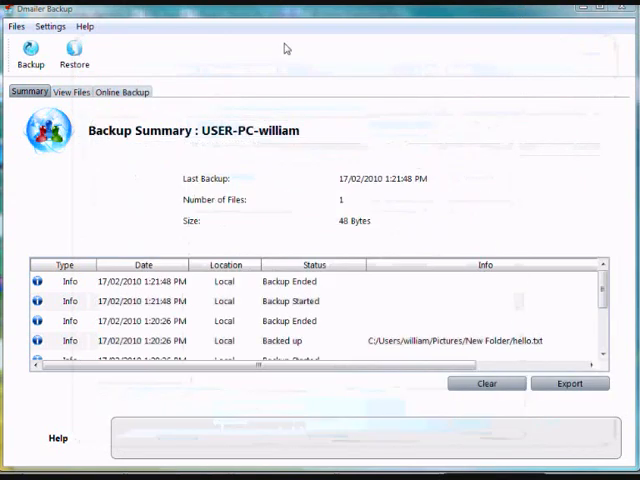
# Step: In View Files, open the backed-up hello.txt on the PC to see its contents, then close Notepad
pyautogui.click(72, 92)
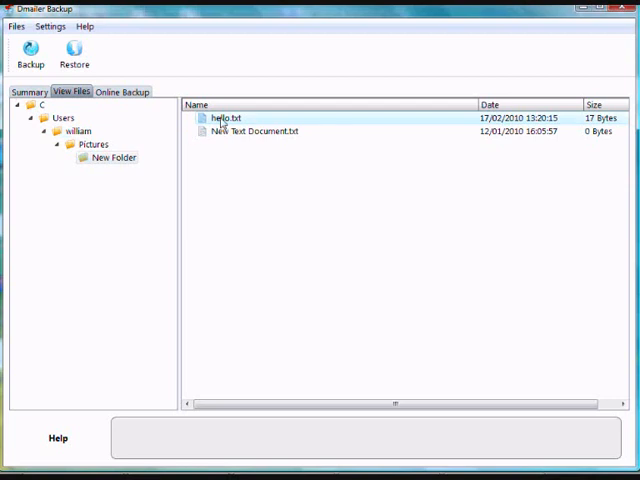
pyautogui.rightClick(222, 120)
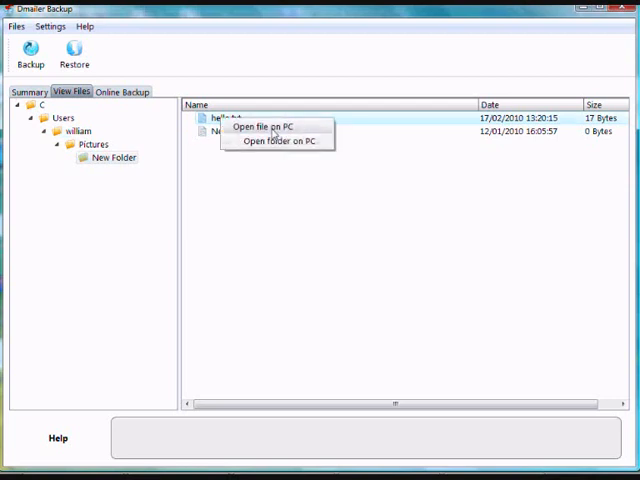
pyautogui.click(272, 128)
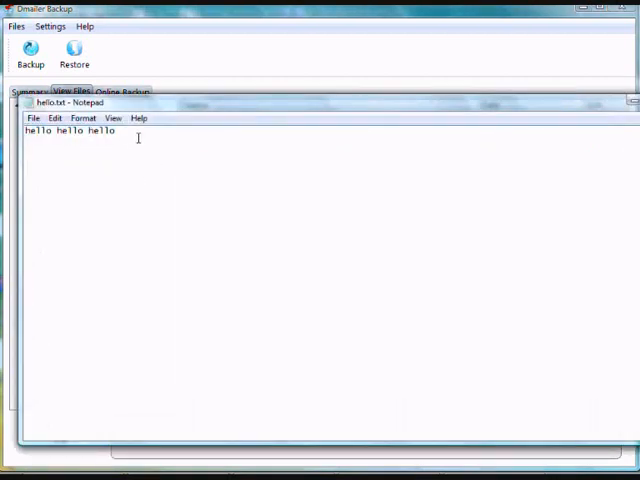
pyautogui.click(32, 118)
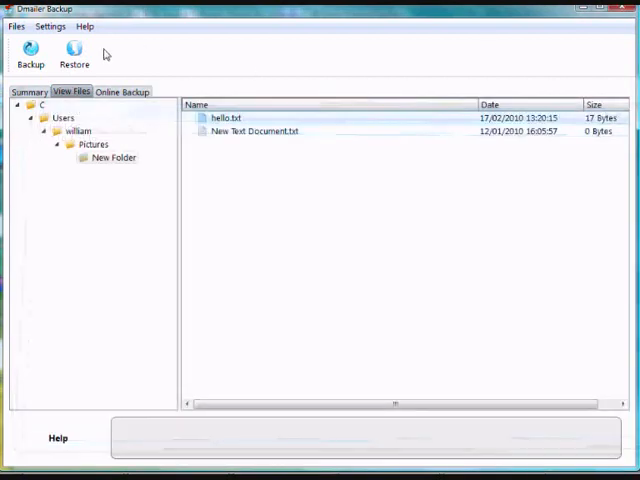
pyautogui.moveTo(74, 56)
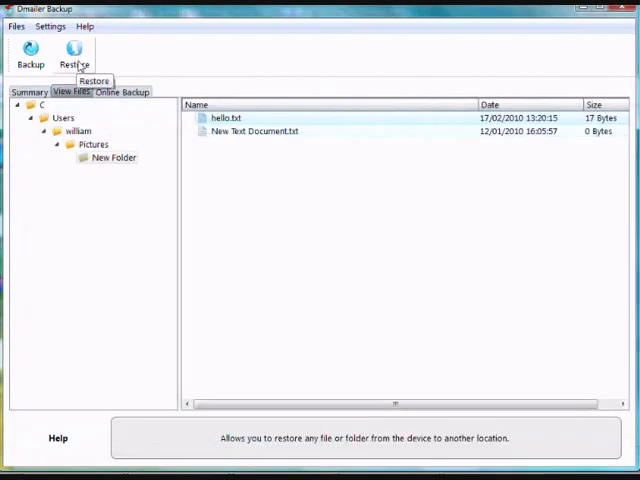
pyautogui.click(74, 56)
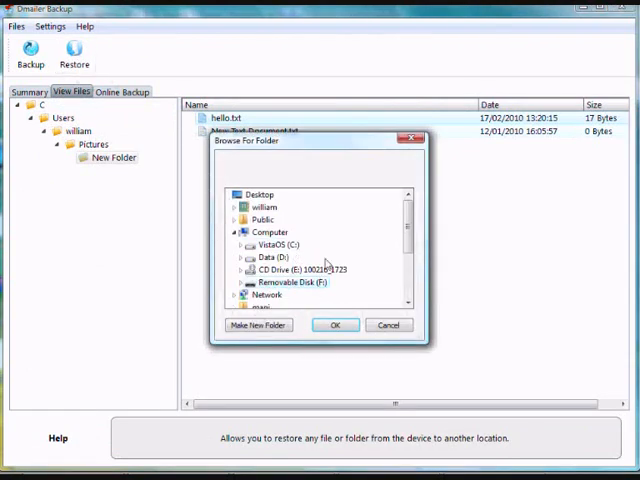
pyautogui.click(388, 324)
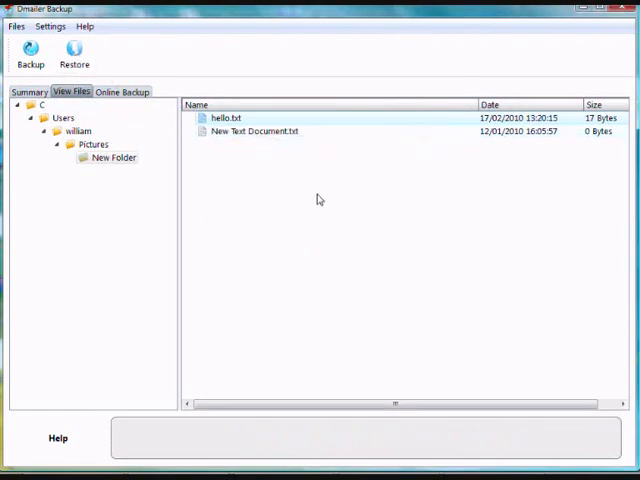
pyautogui.moveTo(218, 96)
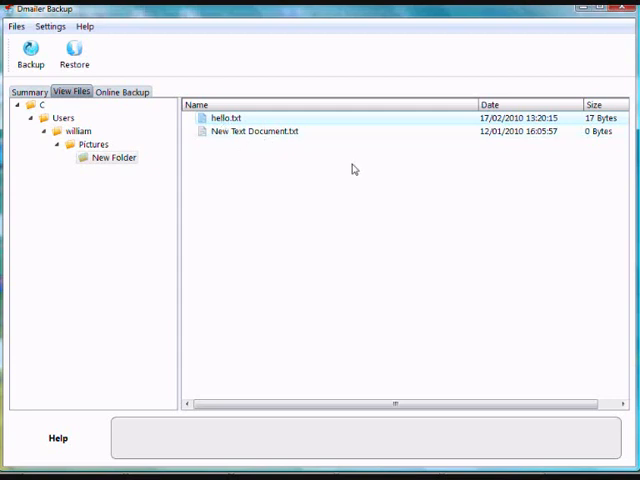
pyautogui.moveTo(212, 76)
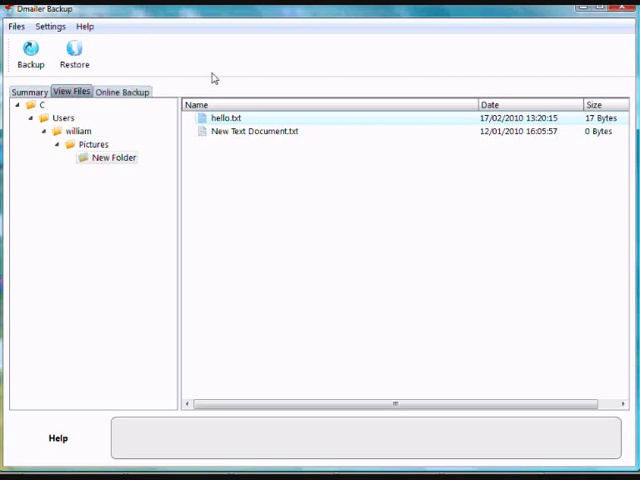
pyautogui.moveTo(30, 56)
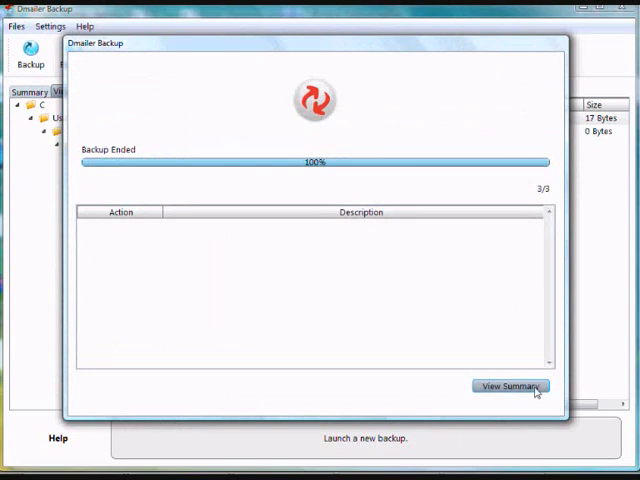
pyautogui.moveTo(560, 368)
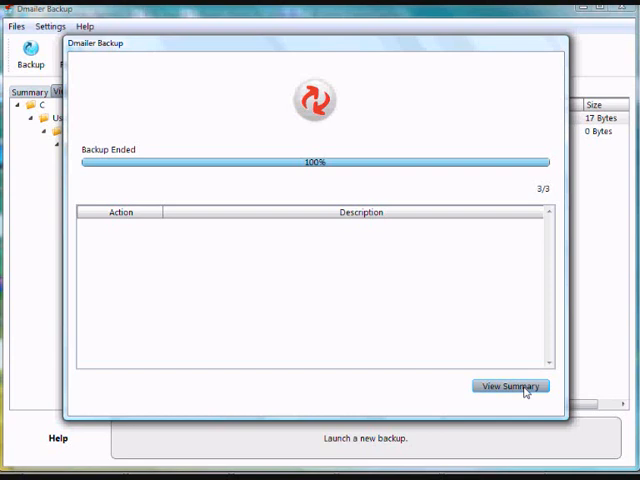
# Step: Dismiss the Backup Ended report of the second run, which found nothing new to copy
pyautogui.click(512, 388)
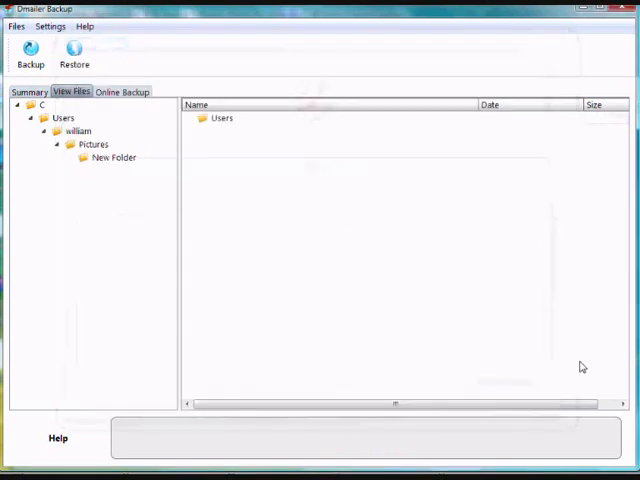